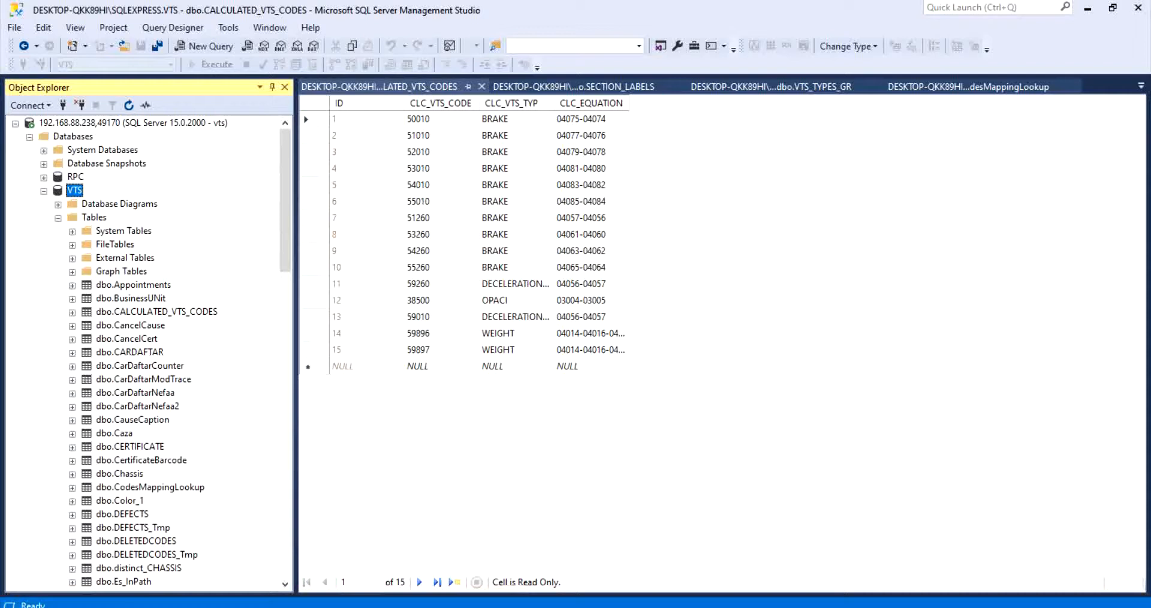
mouse_move(122, 322)
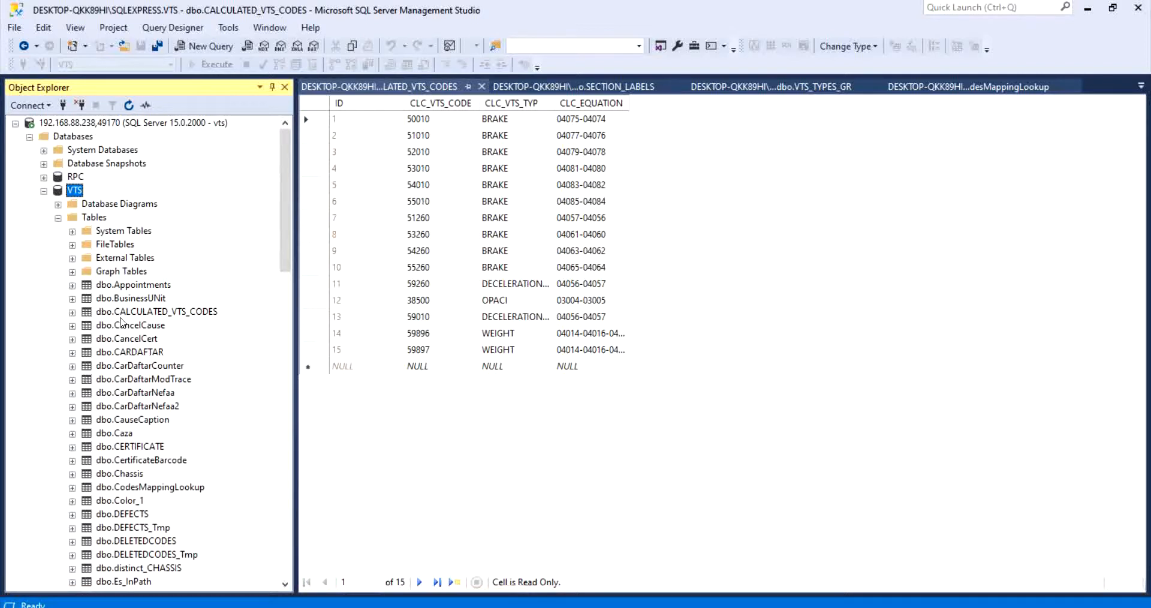
Step: Launch Tasks > Generate Scripts from the VTS database's context menu
right_click(73, 189)
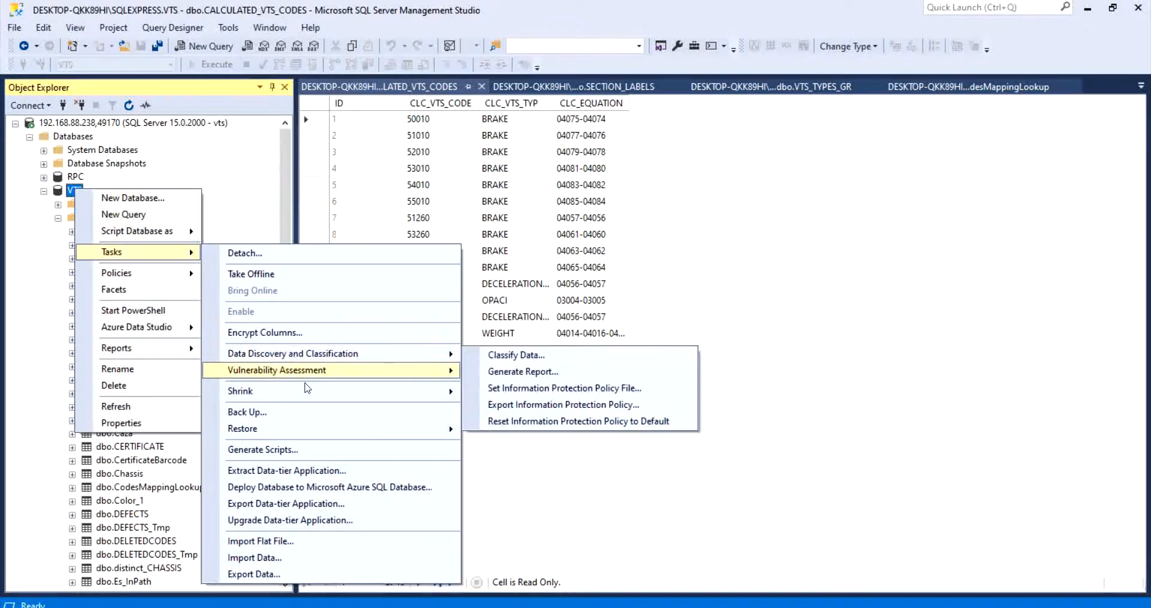
click(263, 450)
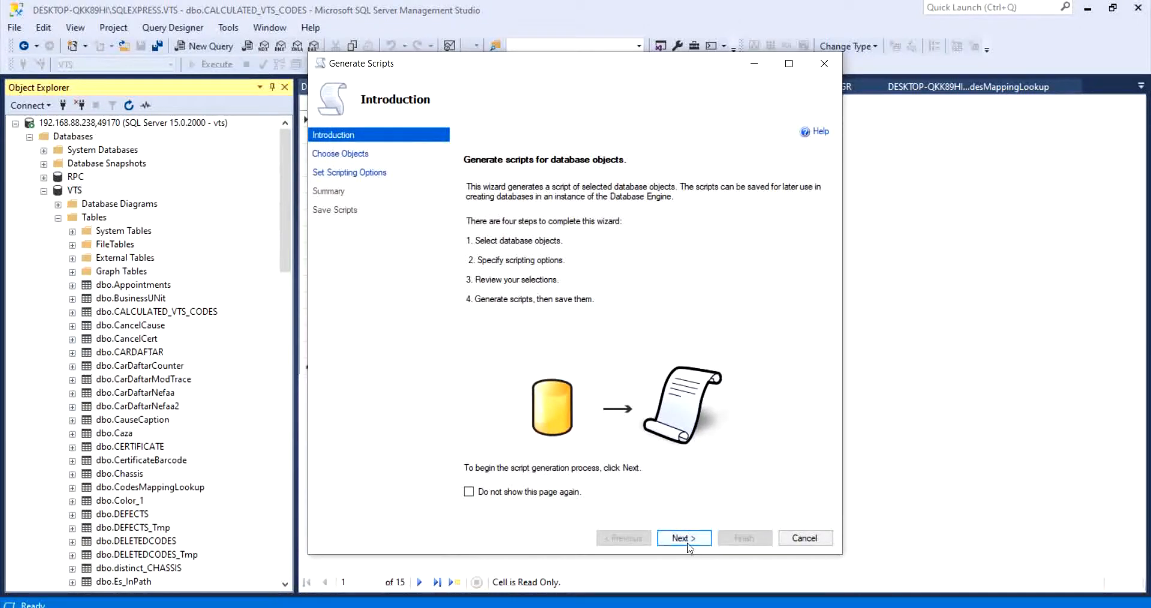
Step: Choose specific objects and tick CALCULATED_VTS_CODES, CodesMappingLookup, SECTION_LABELS and VTS_TYPES_GR
click(682, 537)
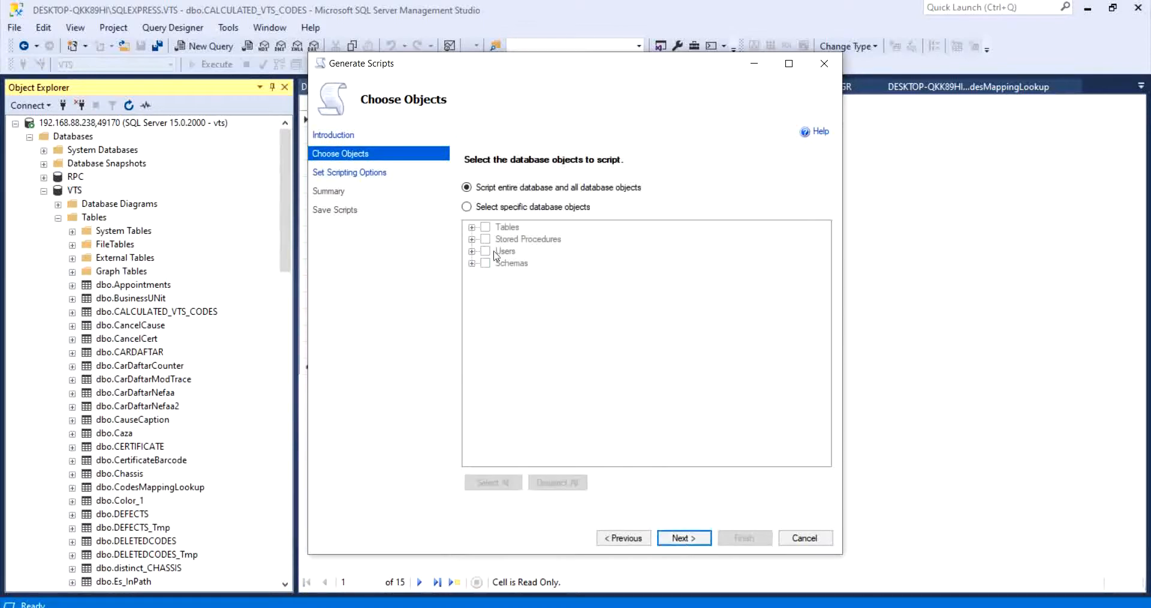
click(466, 206)
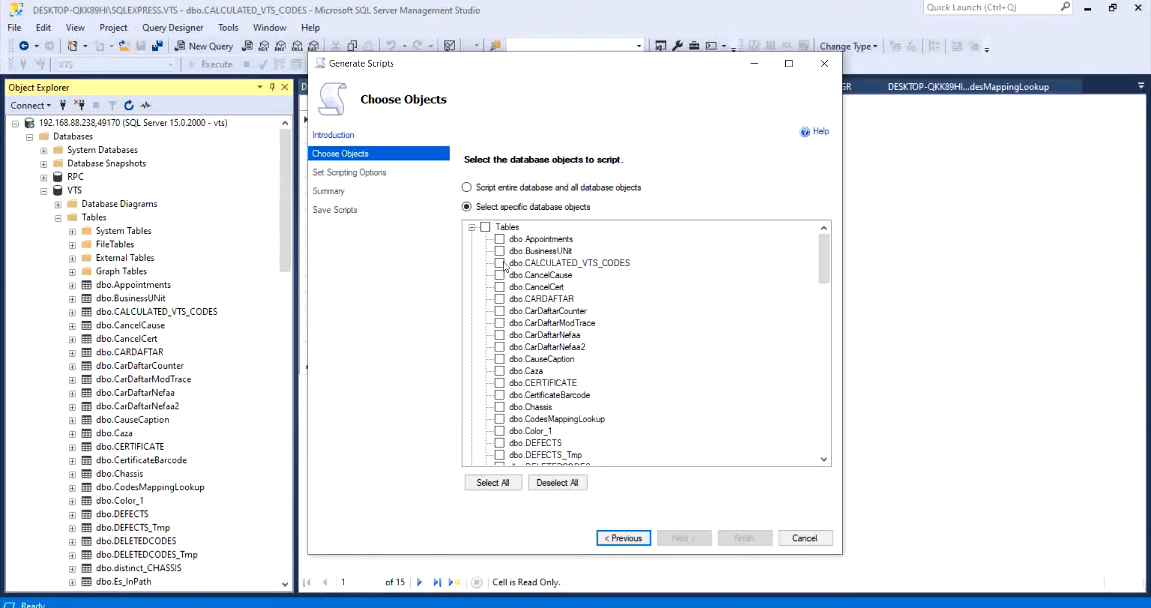
click(500, 263)
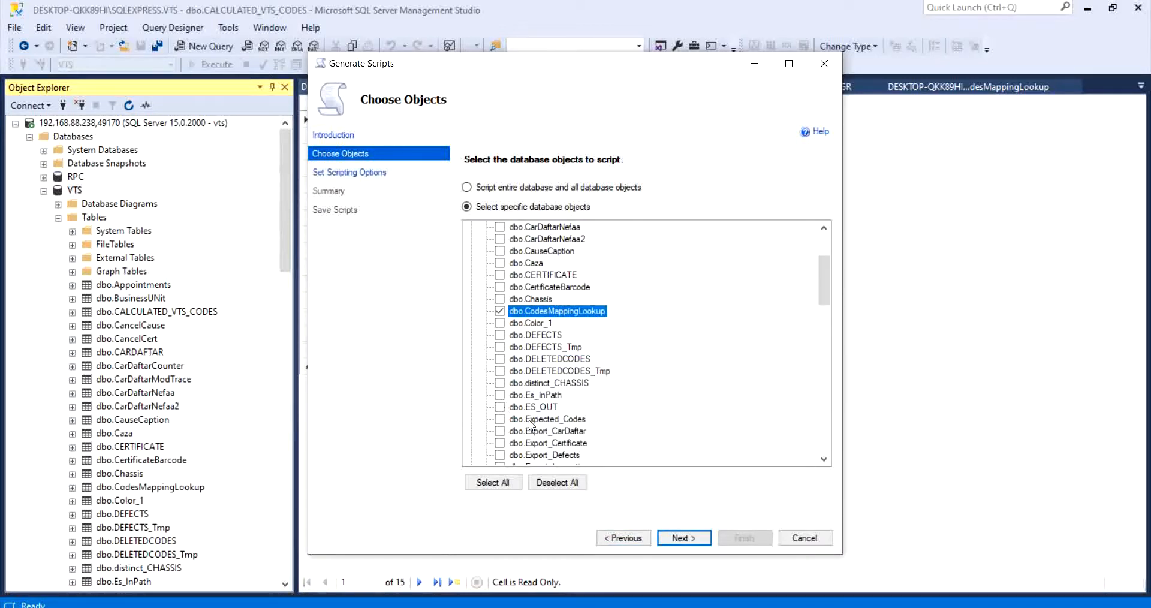
scroll(down, 3)
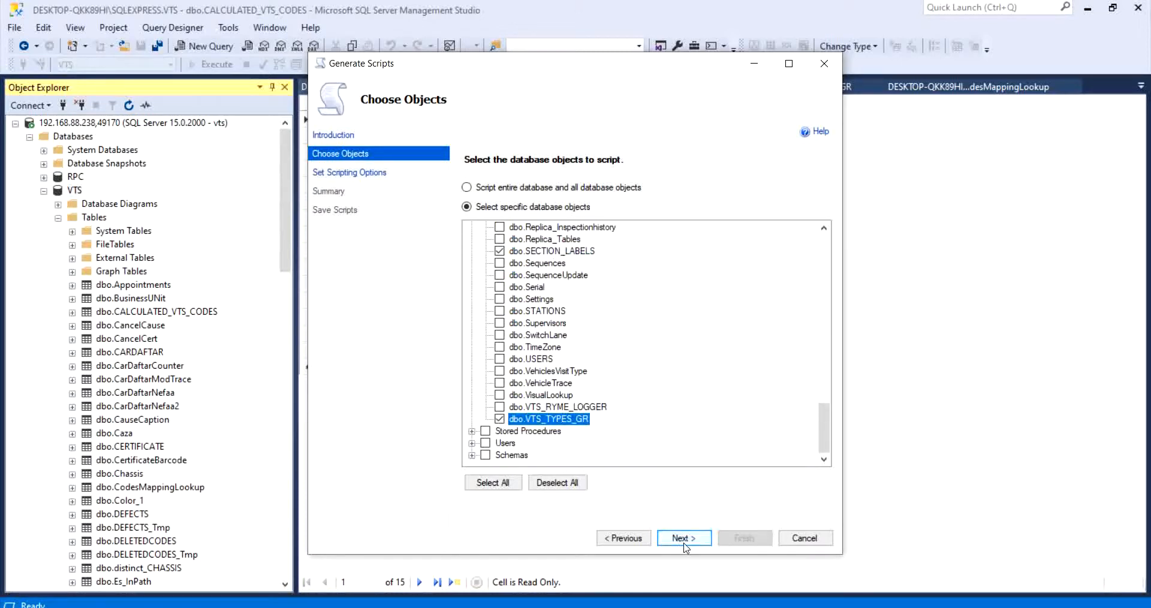
Step: Set output to a single script file, keeping the default script.sql under Documents
click(682, 537)
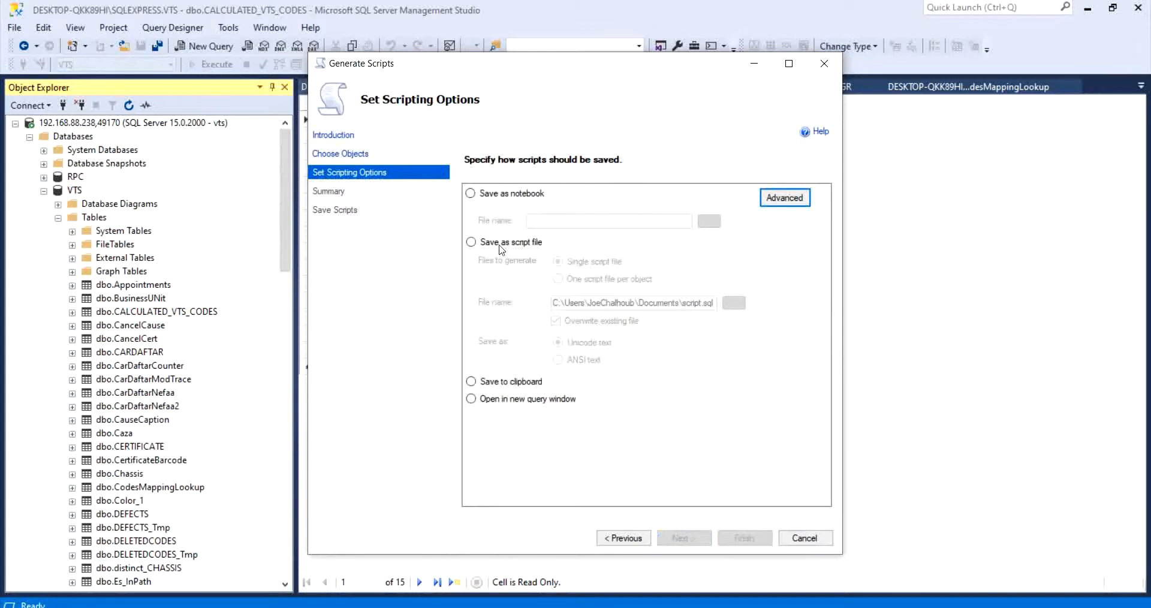
click(471, 241)
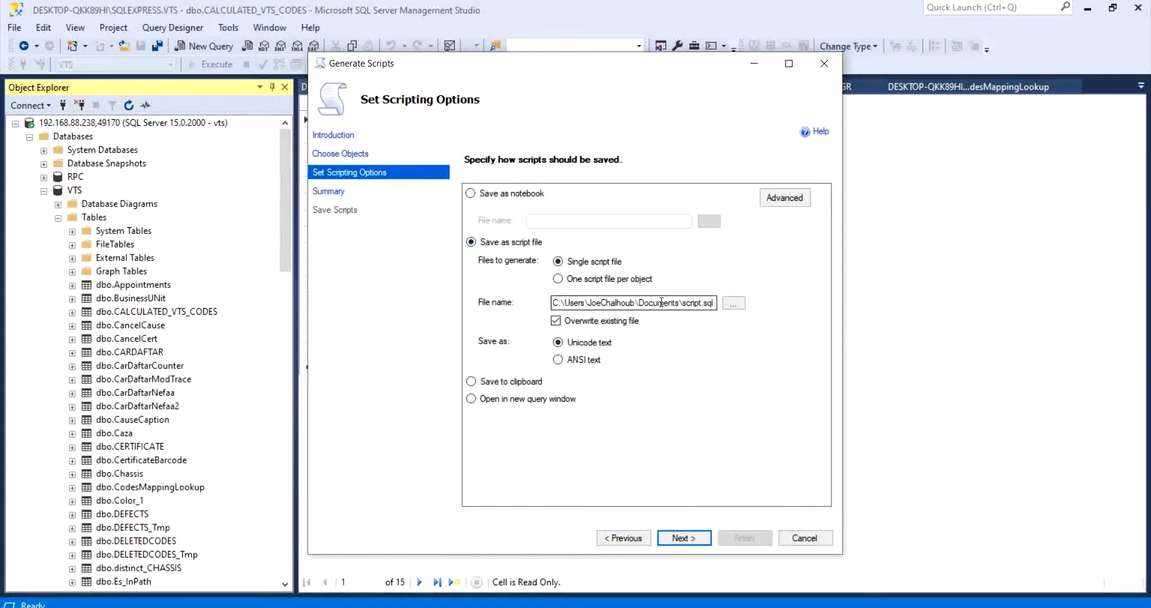
mouse_move(732, 303)
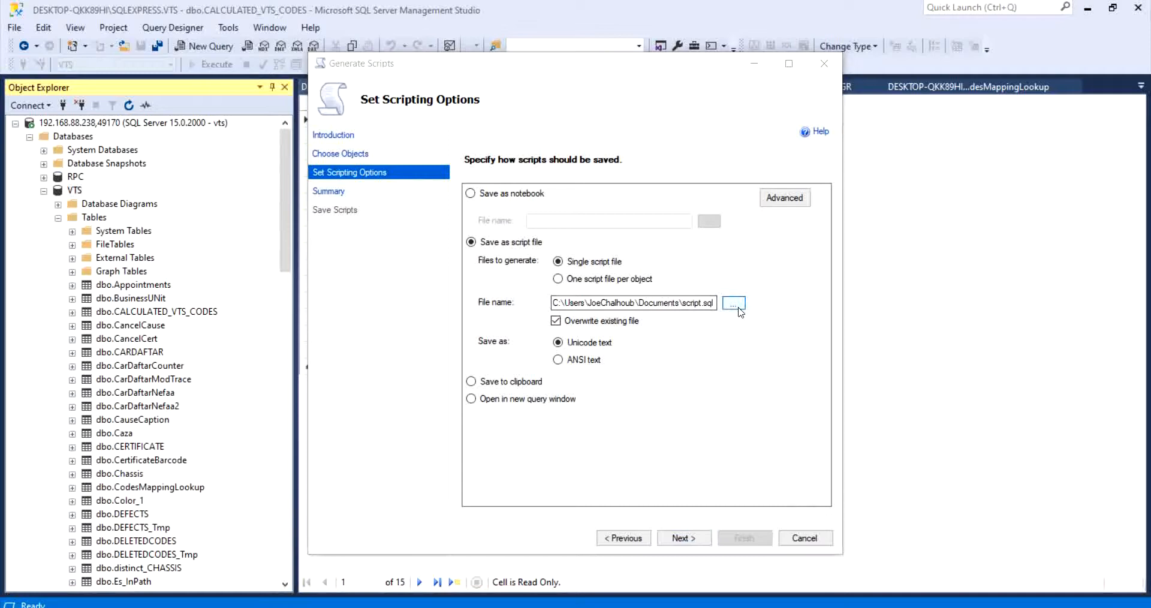
click(732, 302)
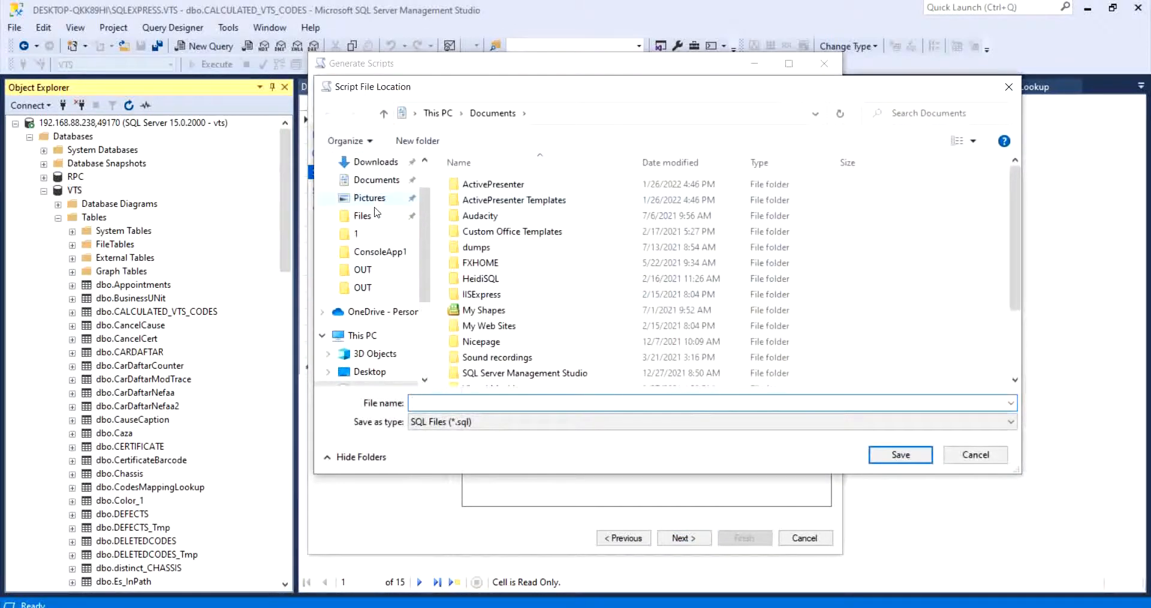
scroll(up, 3)
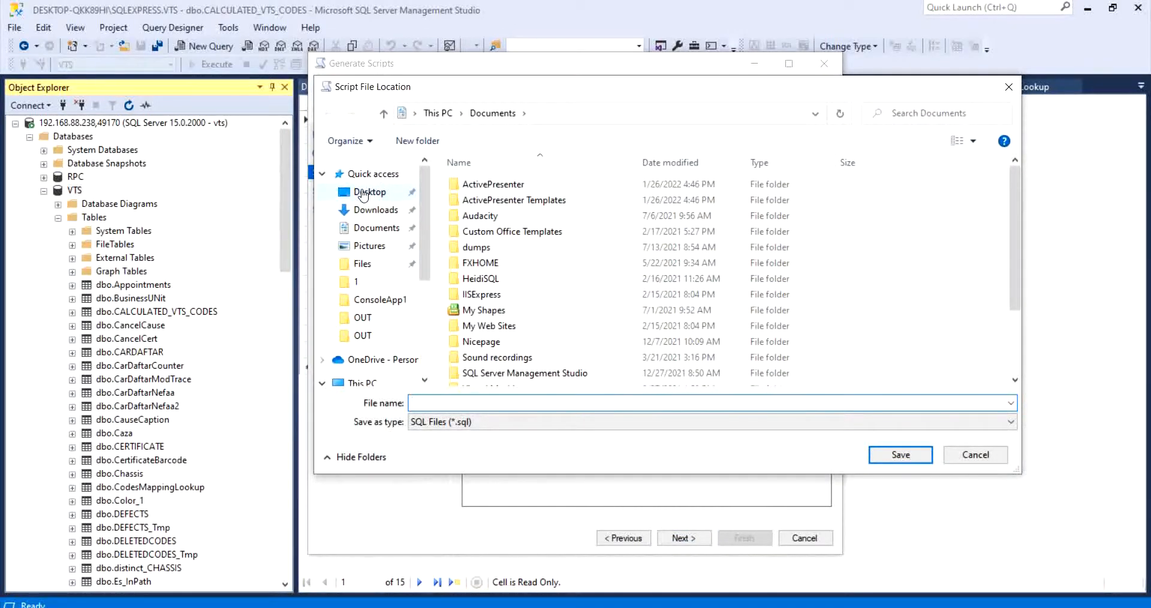
mouse_move(950, 469)
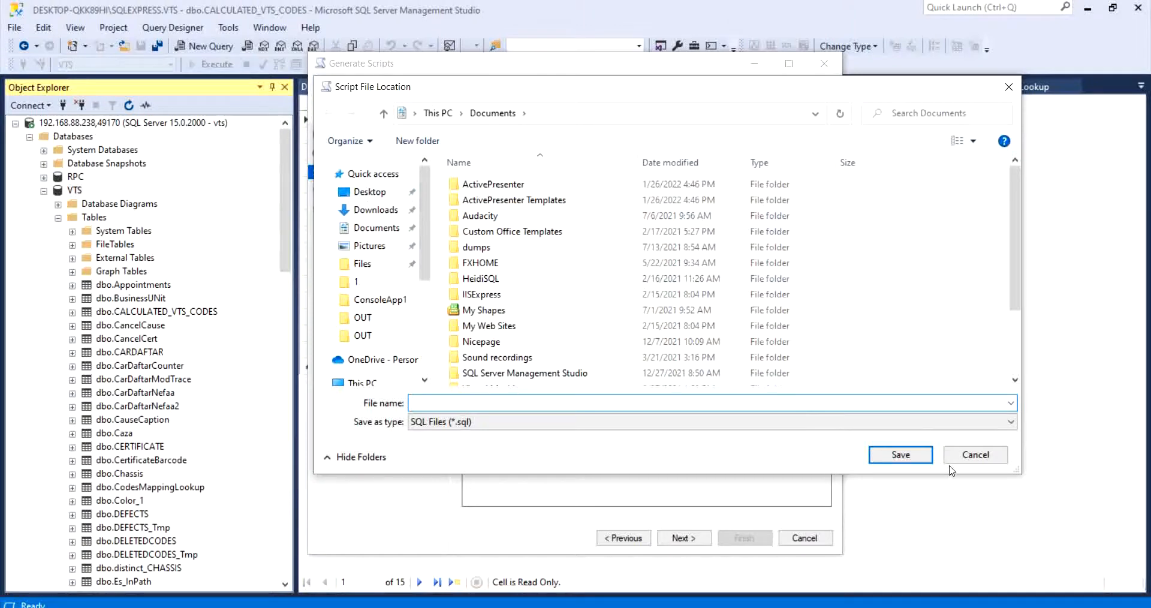
click(900, 454)
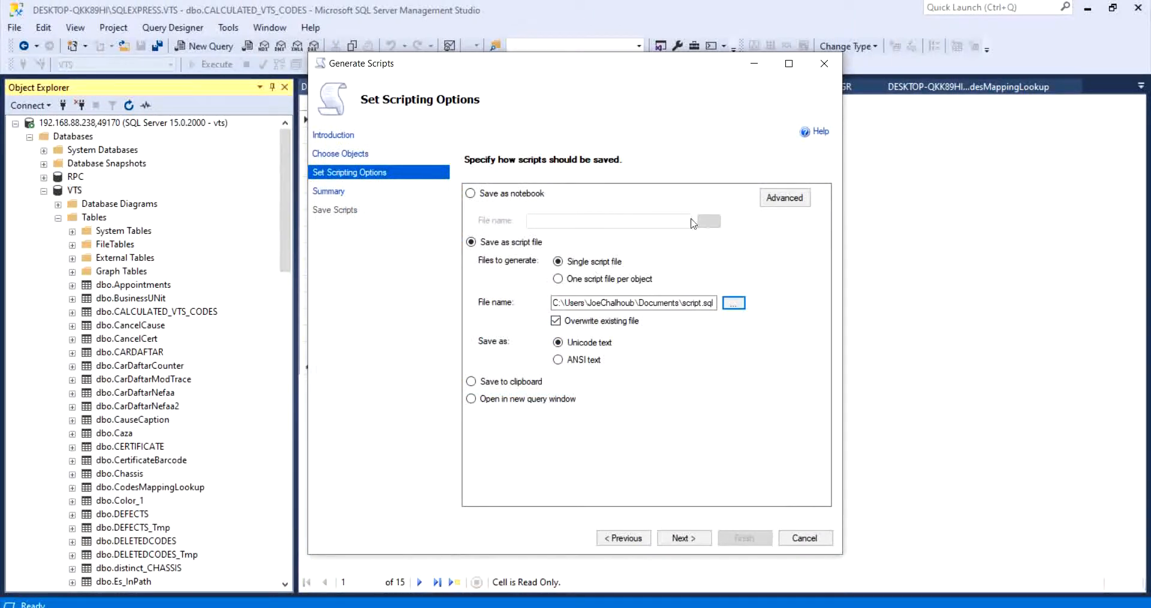
Step: In Advanced options, set Types of data to script to Schema and data and confirm
click(783, 197)
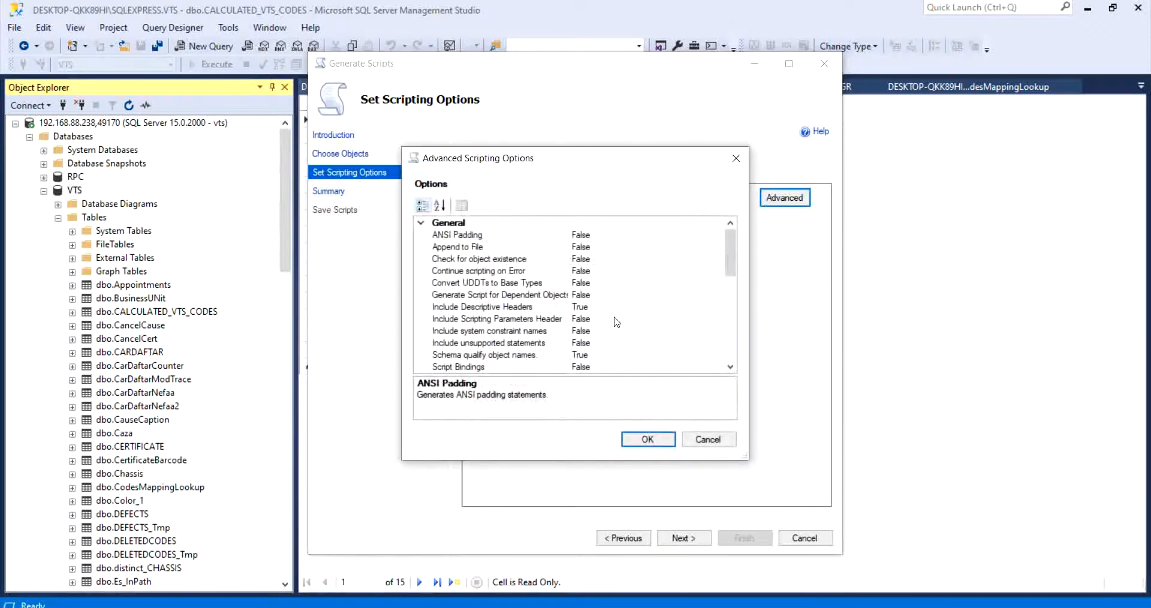
scroll(down, 3)
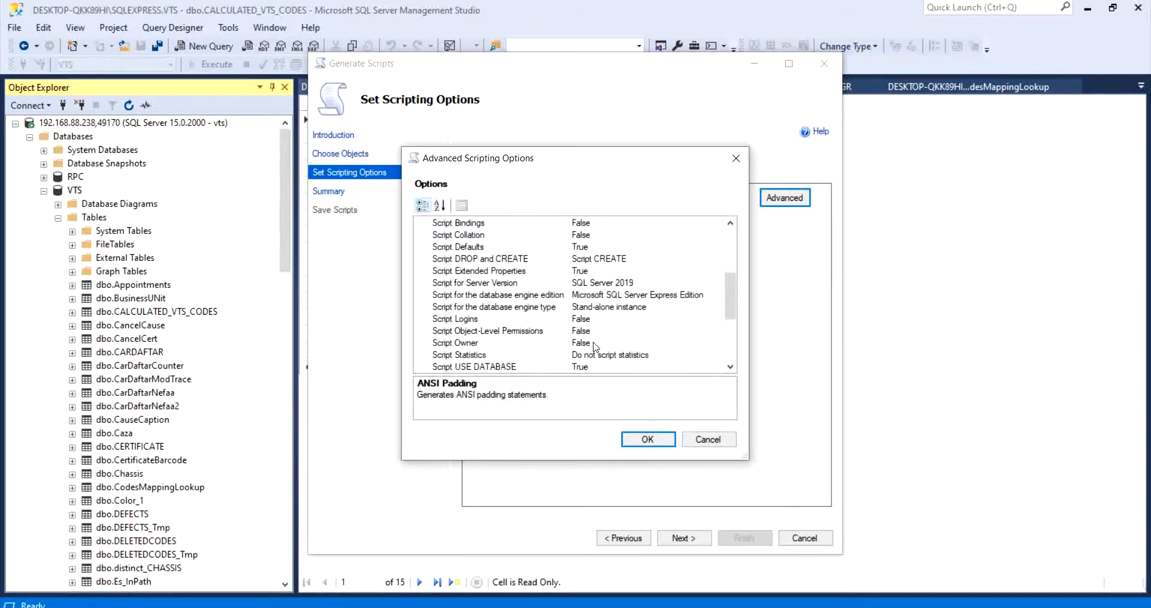
scroll(down, 3)
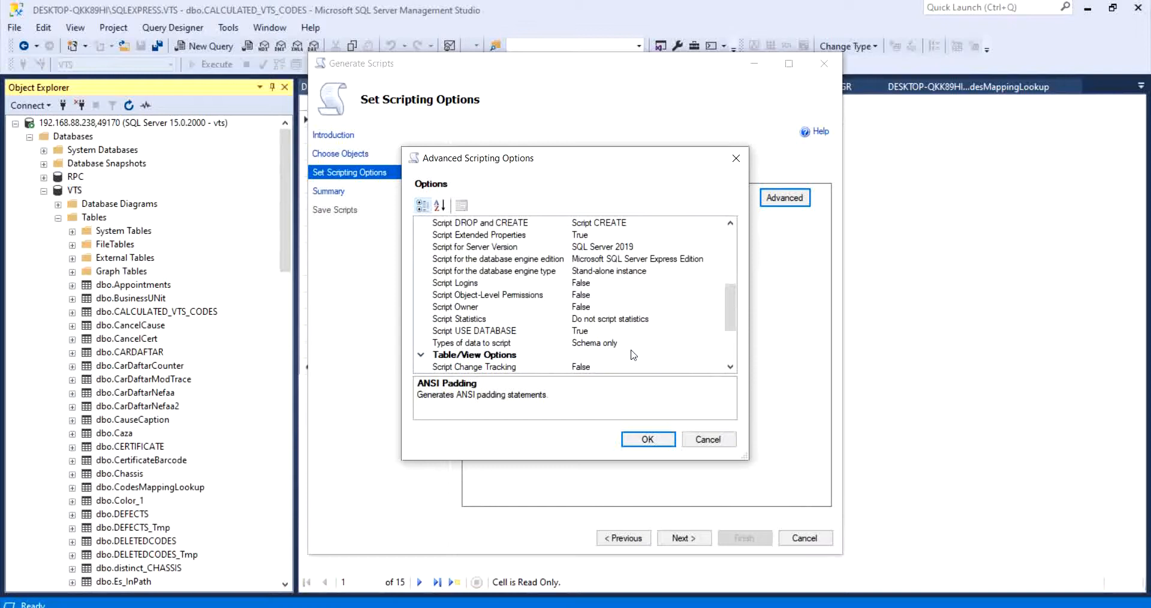
click(498, 342)
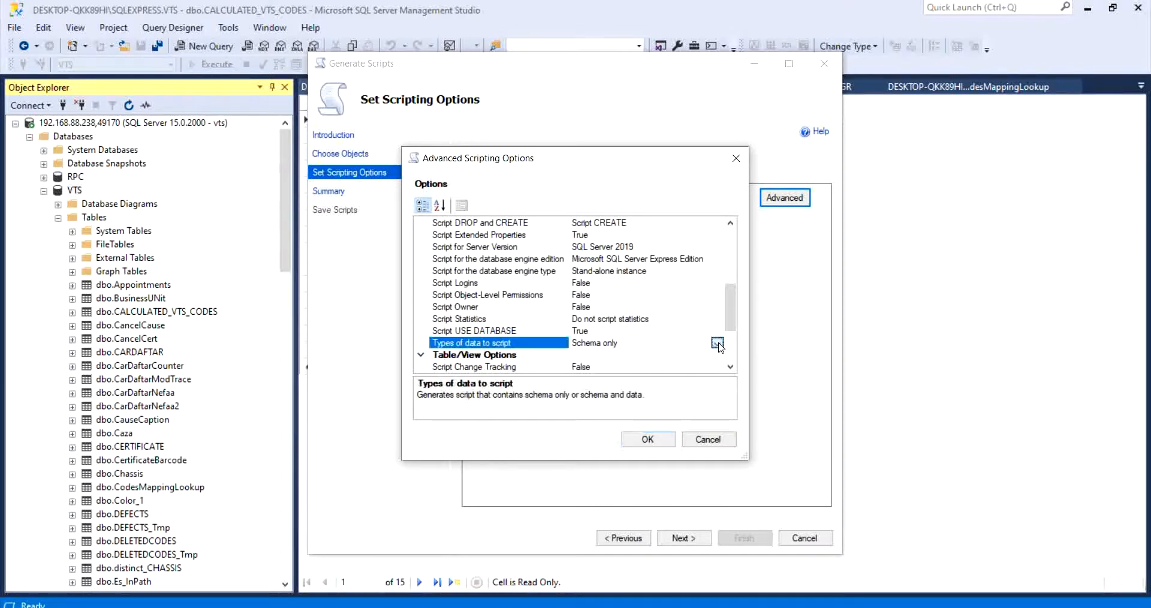
click(718, 343)
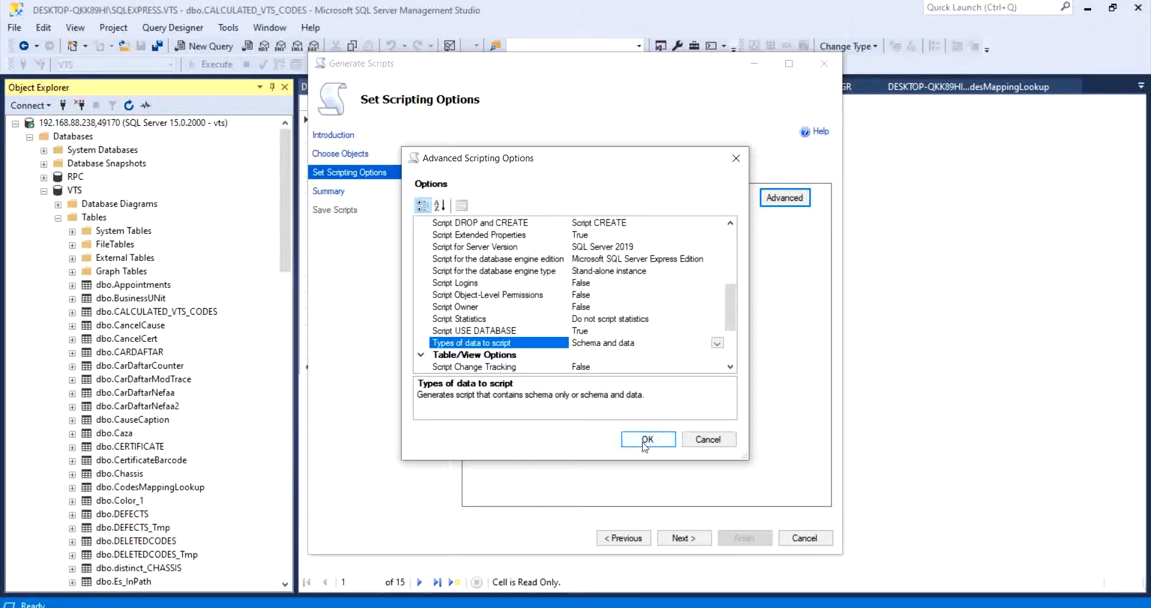
click(646, 438)
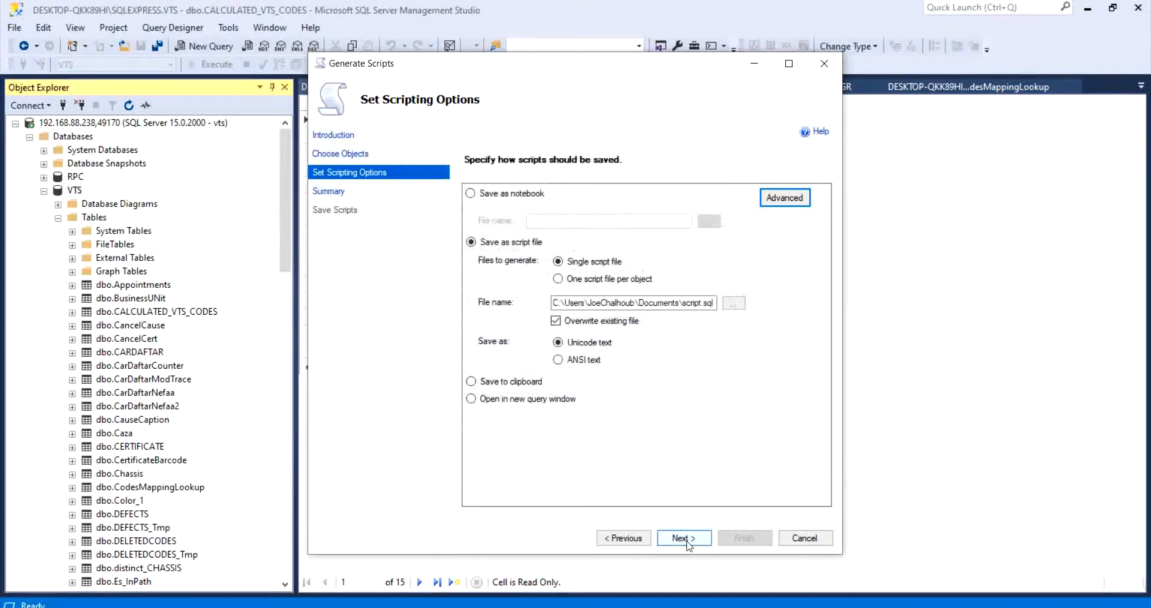
Step: Run generation for the four tables and open the saved script.sql
click(682, 537)
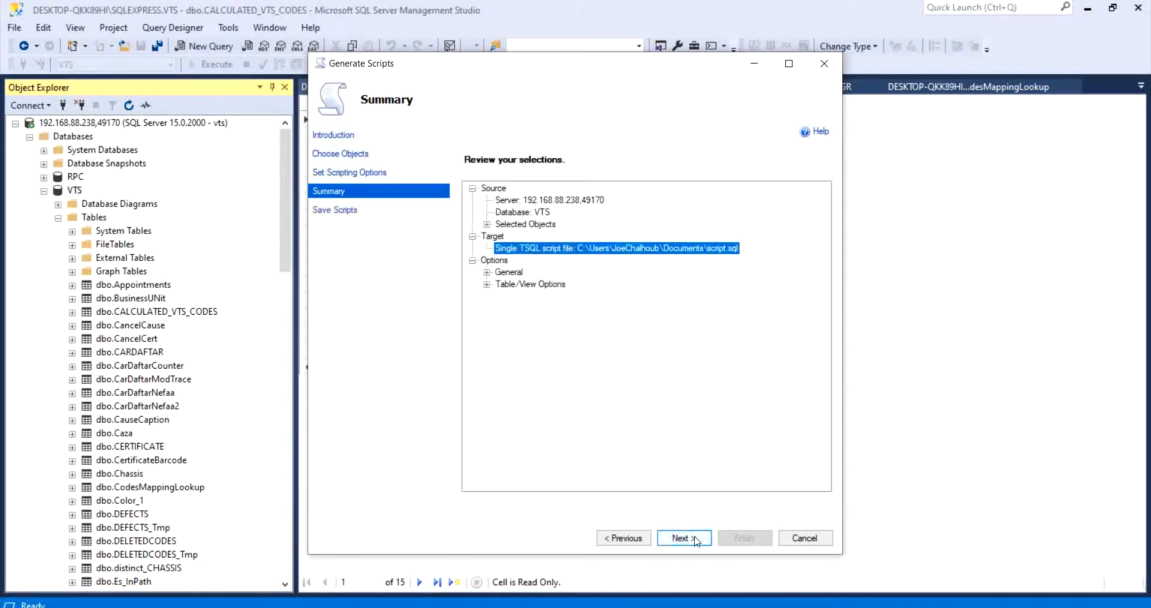
click(679, 538)
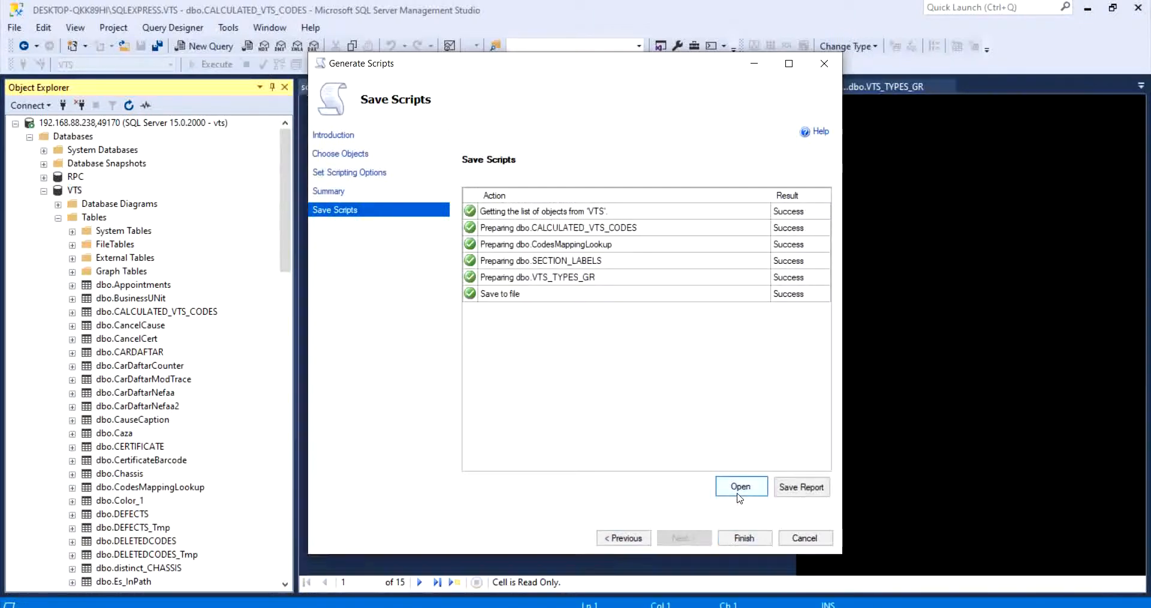
click(740, 485)
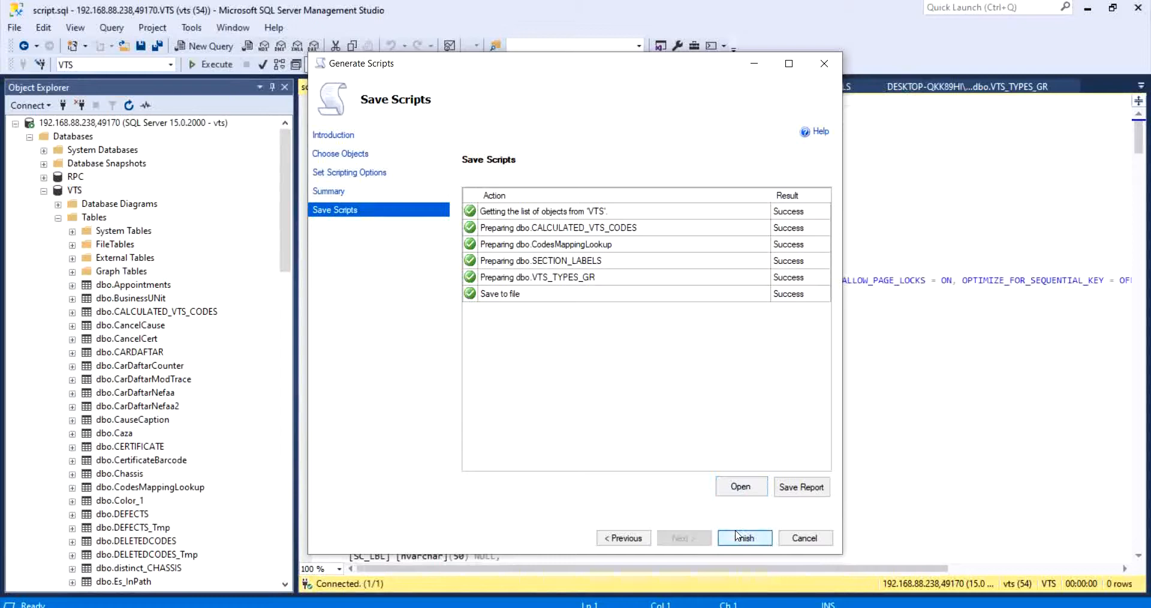
Step: Finish the wizard and review the CREATE TABLE and CodesMappingLookup INSERT statements in script.sql
click(743, 537)
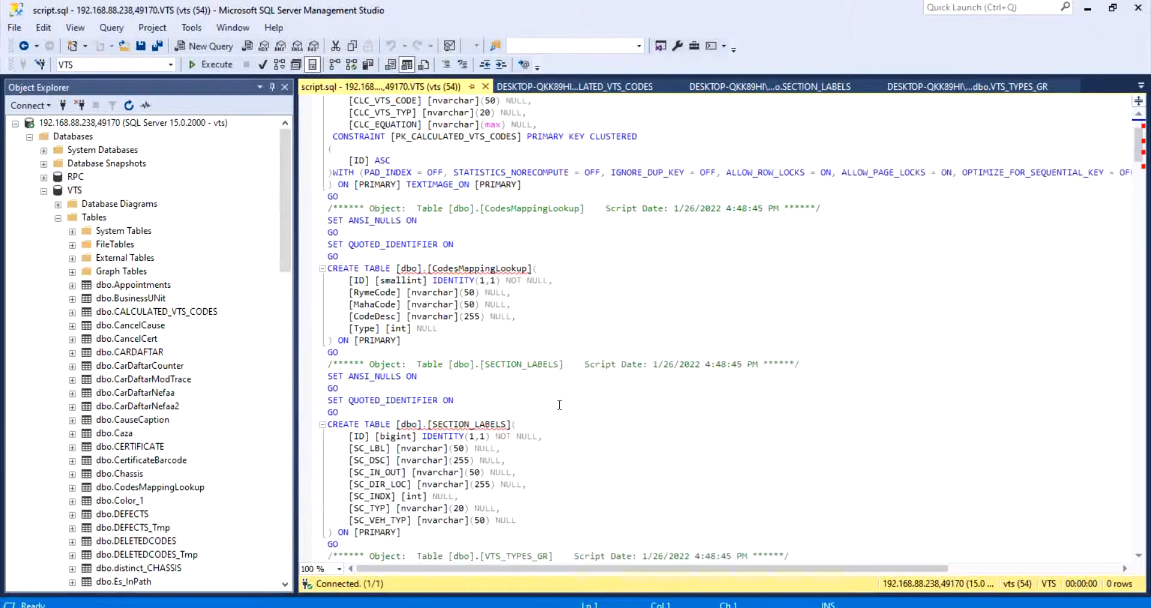
scroll(down, 3)
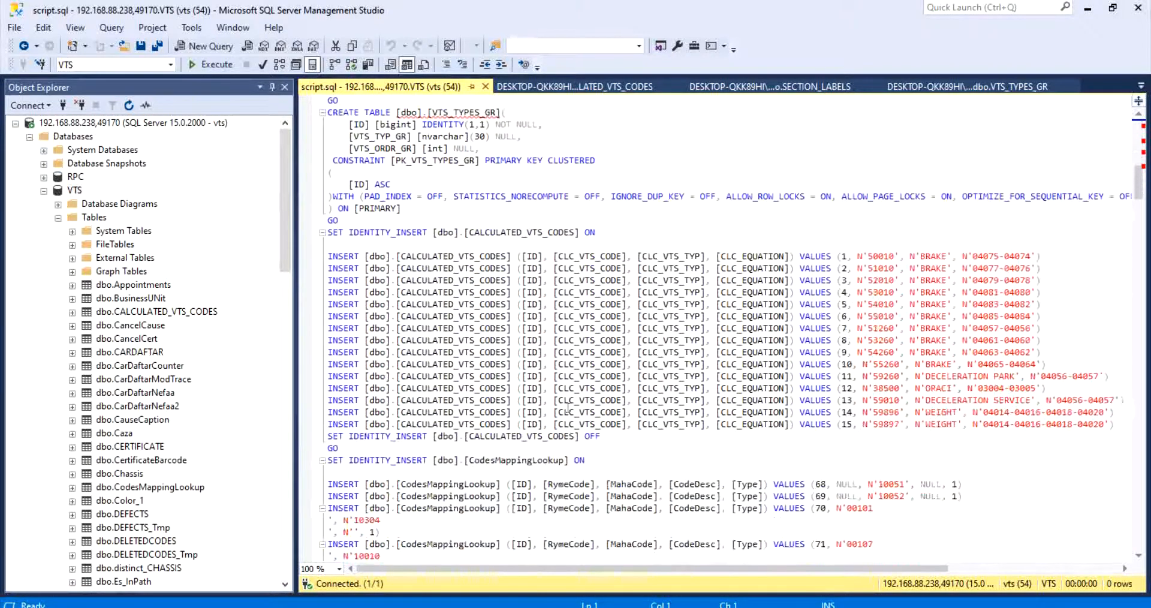
scroll(down, 3)
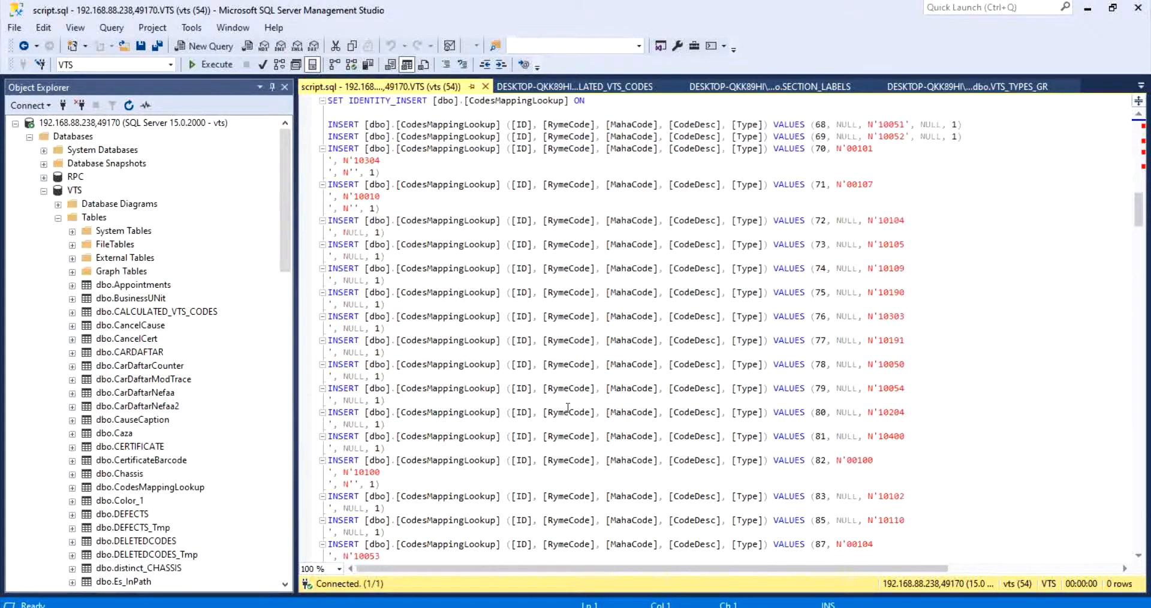
scroll(down, 3)
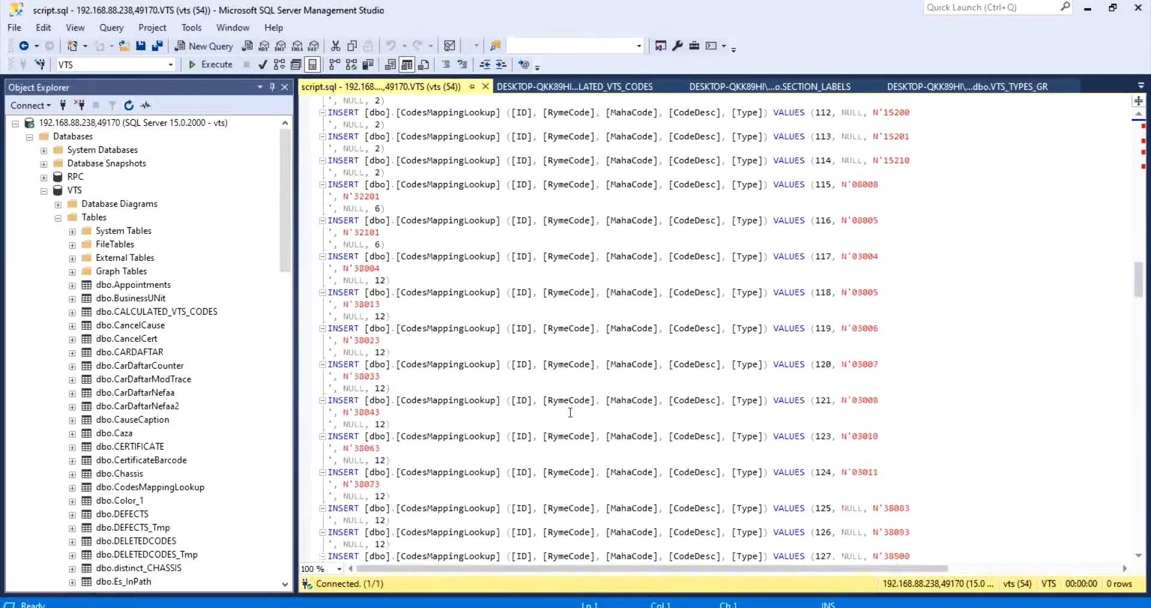